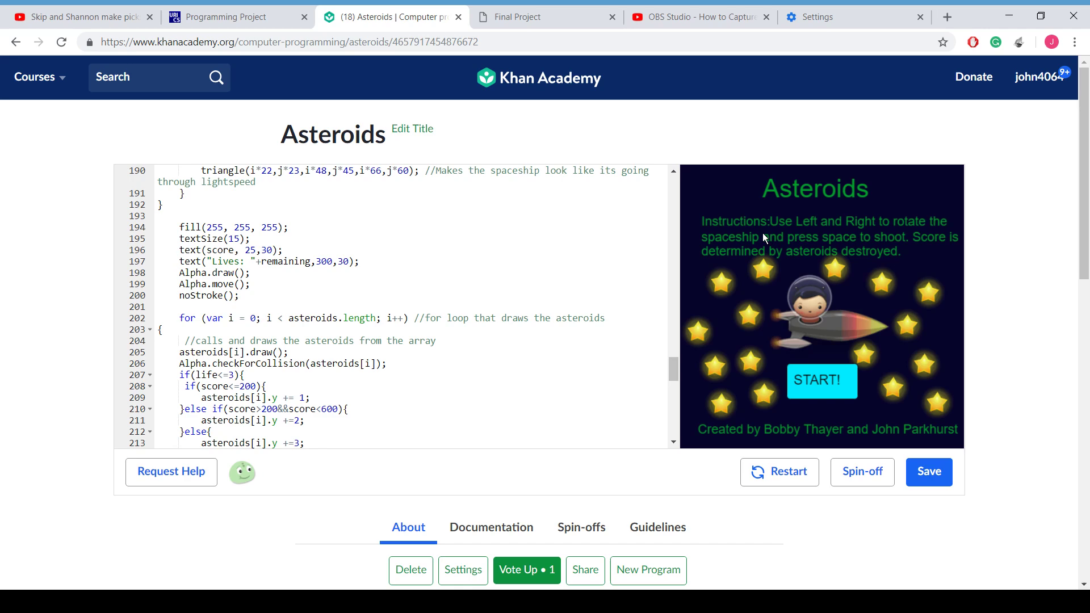
pyautogui.moveTo(664, 240)
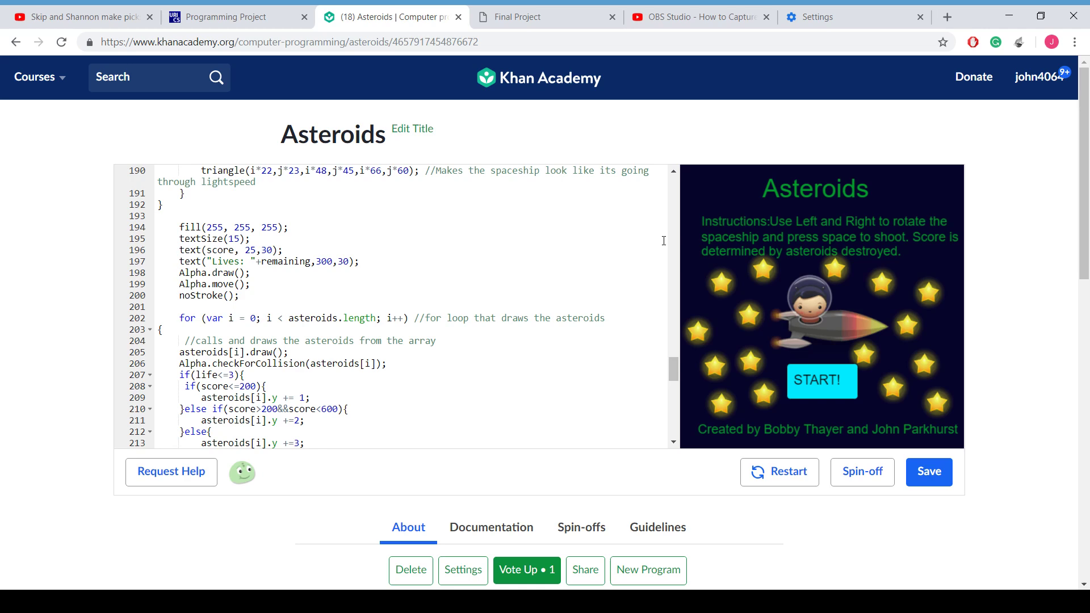
pyautogui.moveTo(827, 375)
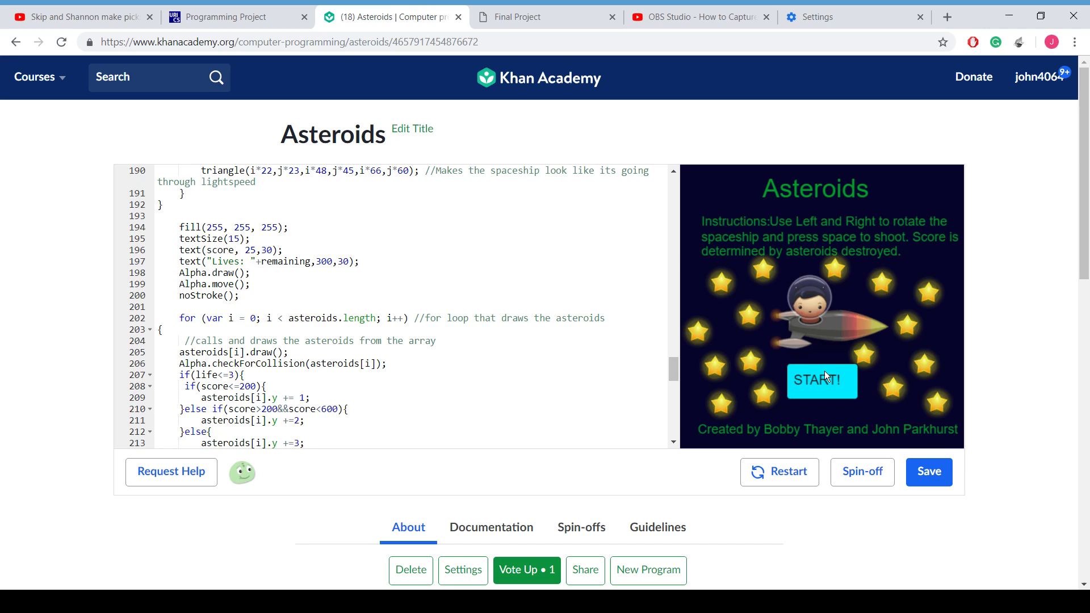
# Step: Start the Asteroids game and play until Game Over shows a score of 117
pyautogui.click(822, 381)
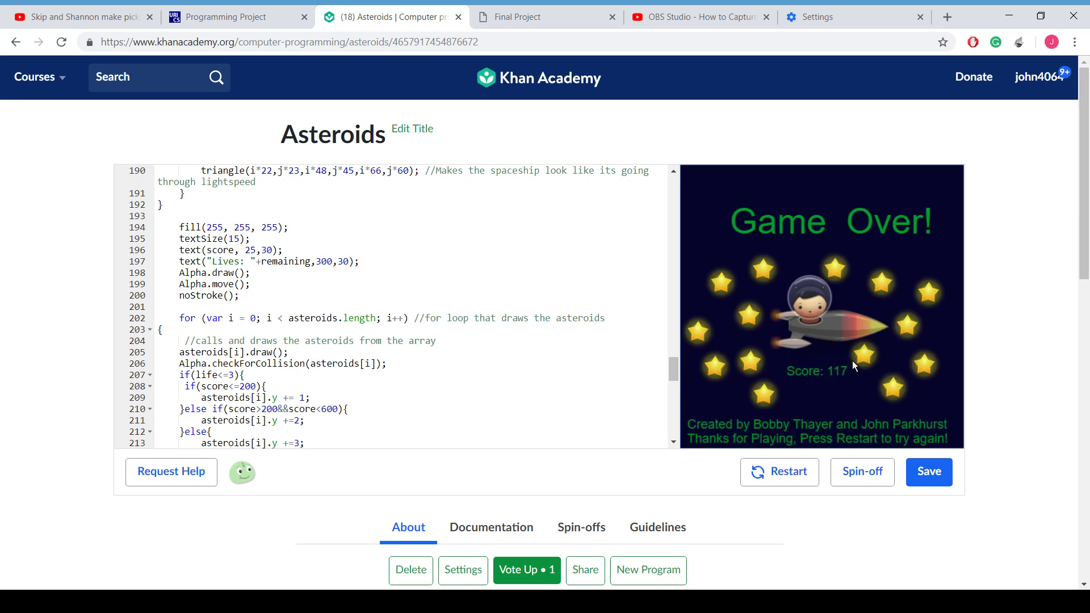
pyautogui.moveTo(796, 445)
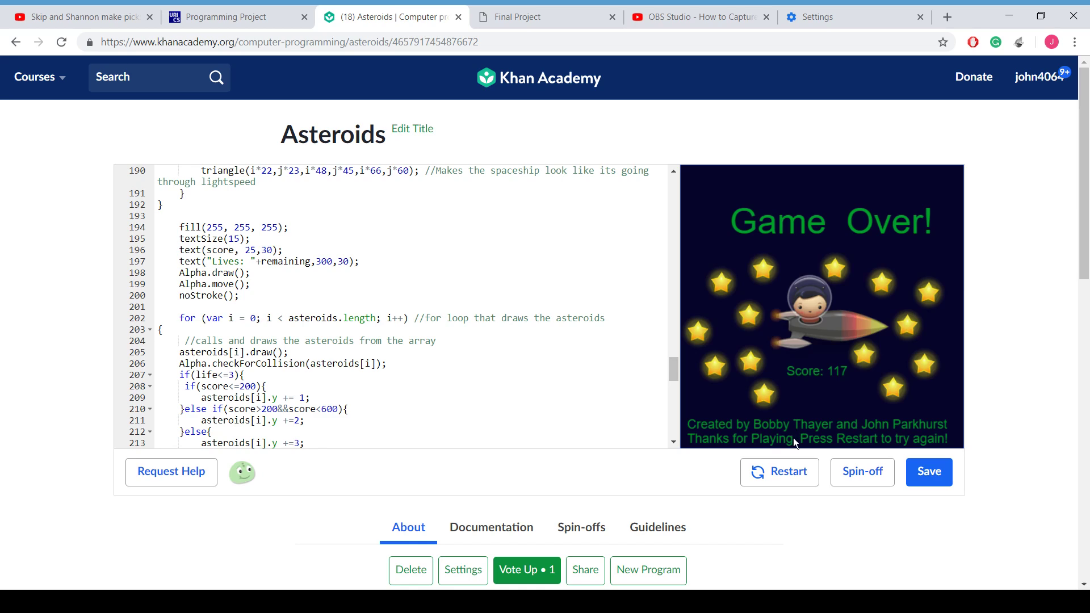